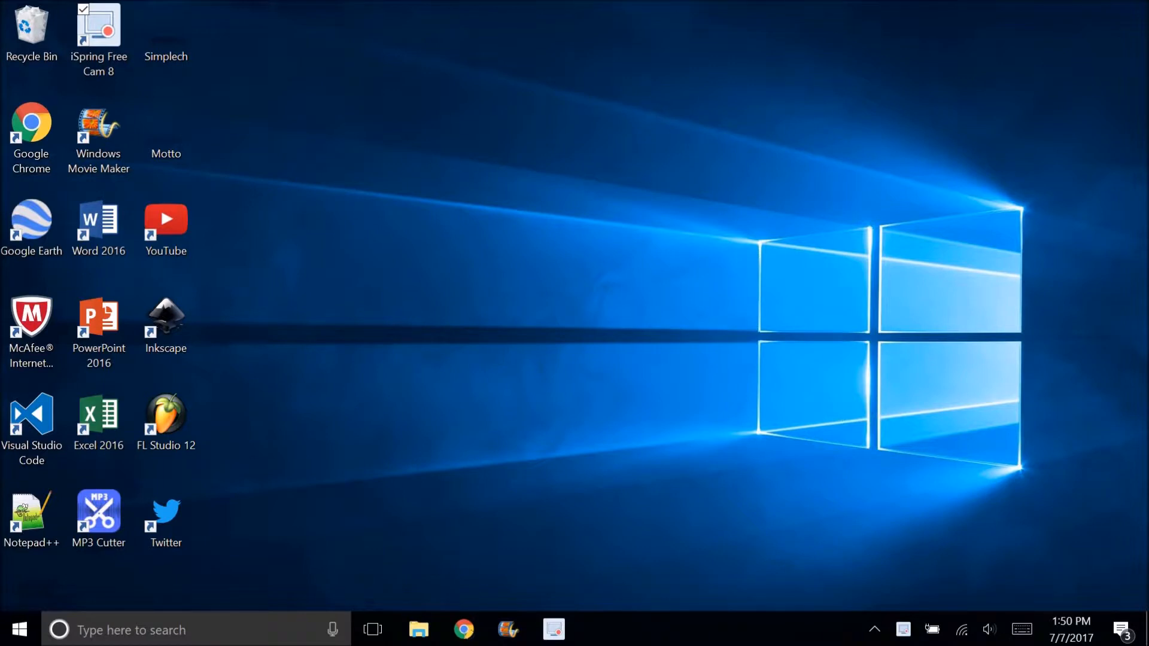
mouse_move(513, 513)
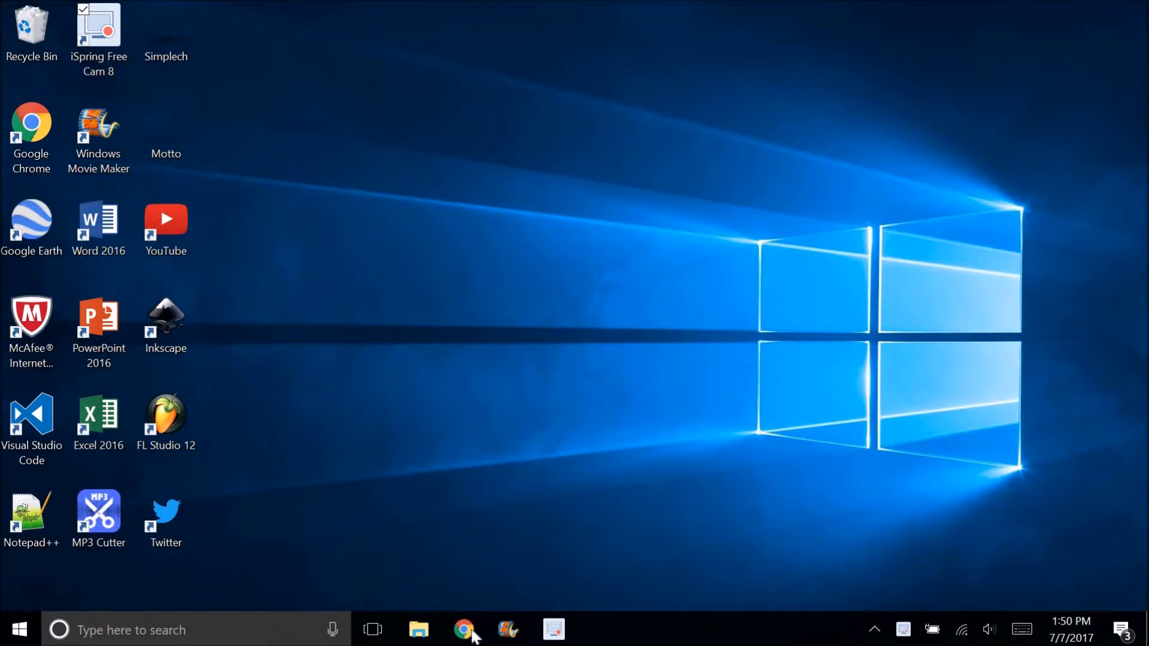
Launch Chrome and load the Weebly homepage by entering 'weebly' in the address bar.
click(464, 629)
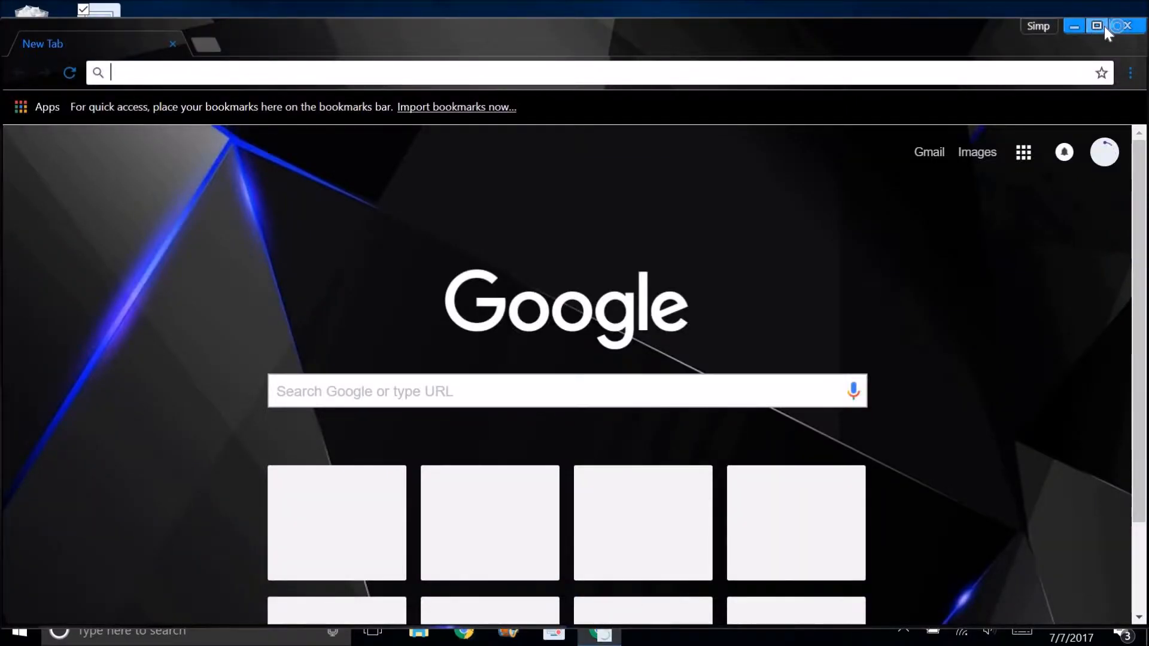
text(weebly)
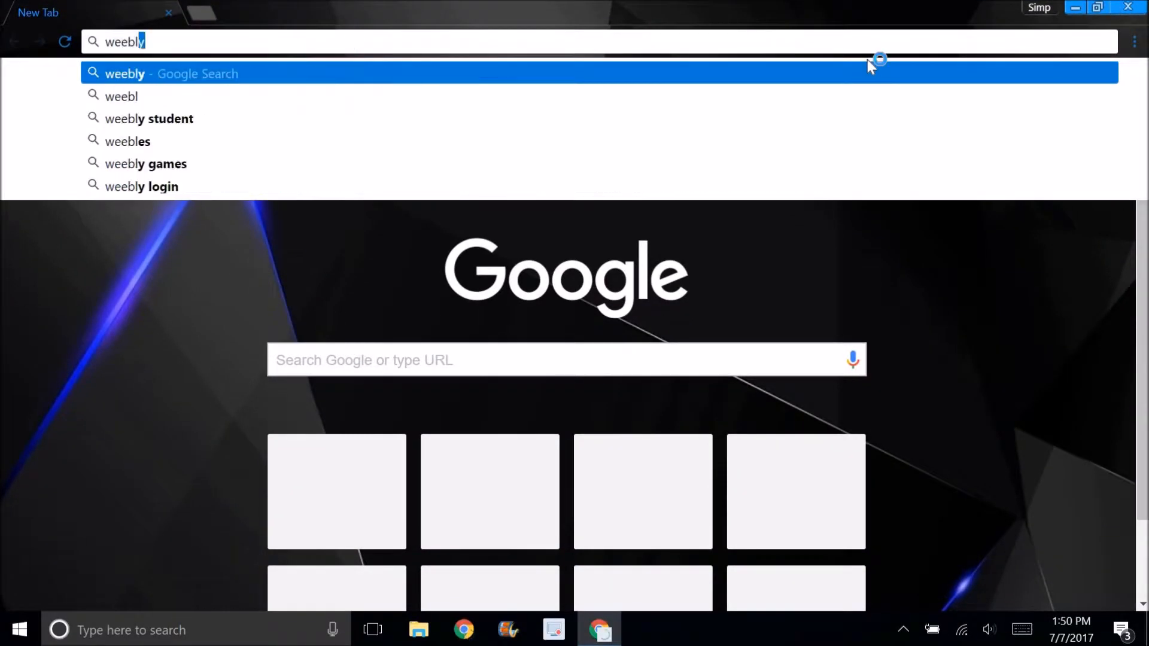
click(171, 73)
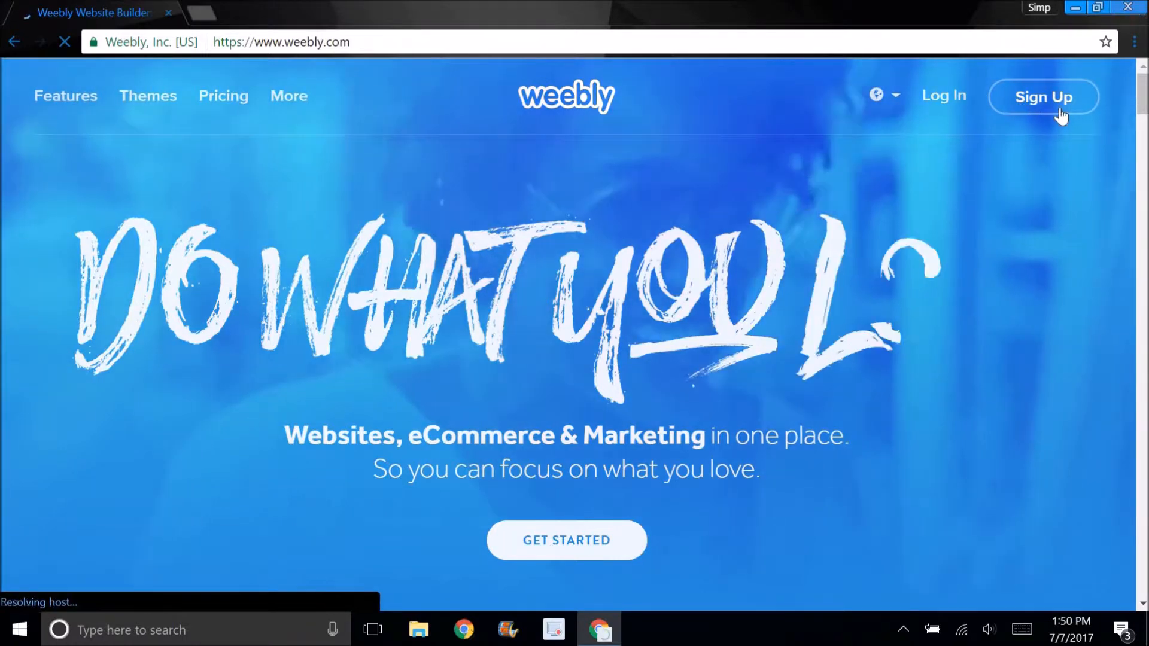
Sign up with full name 'Simplech He', an email beginning 'simp' and a password.
click(1042, 97)
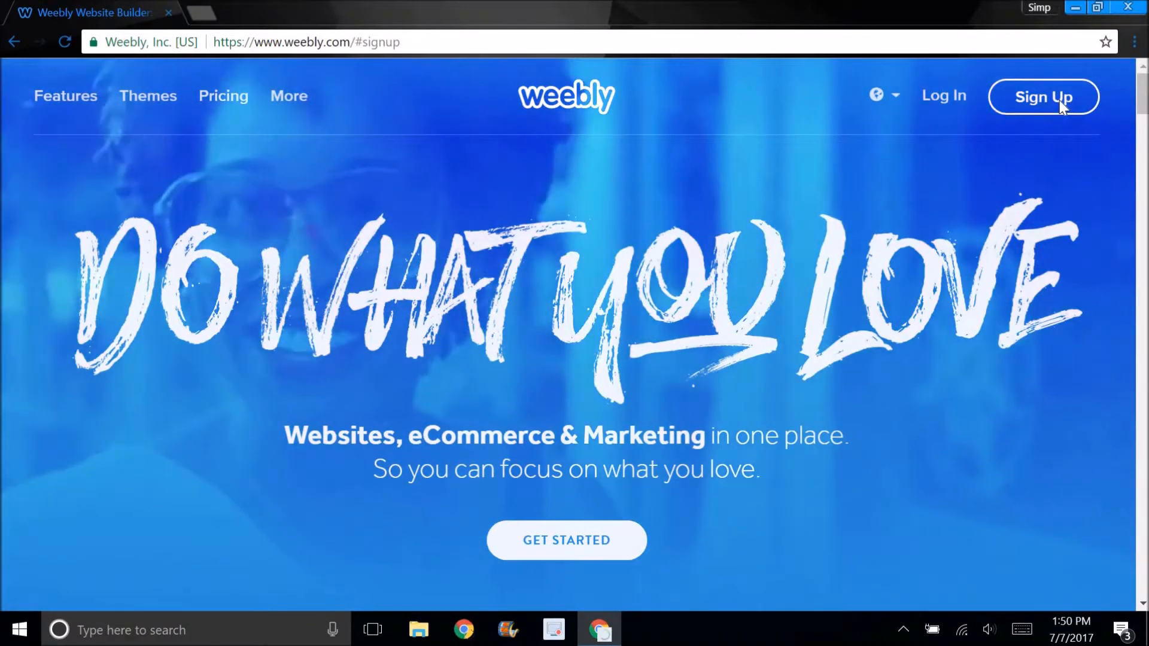
click(1043, 97)
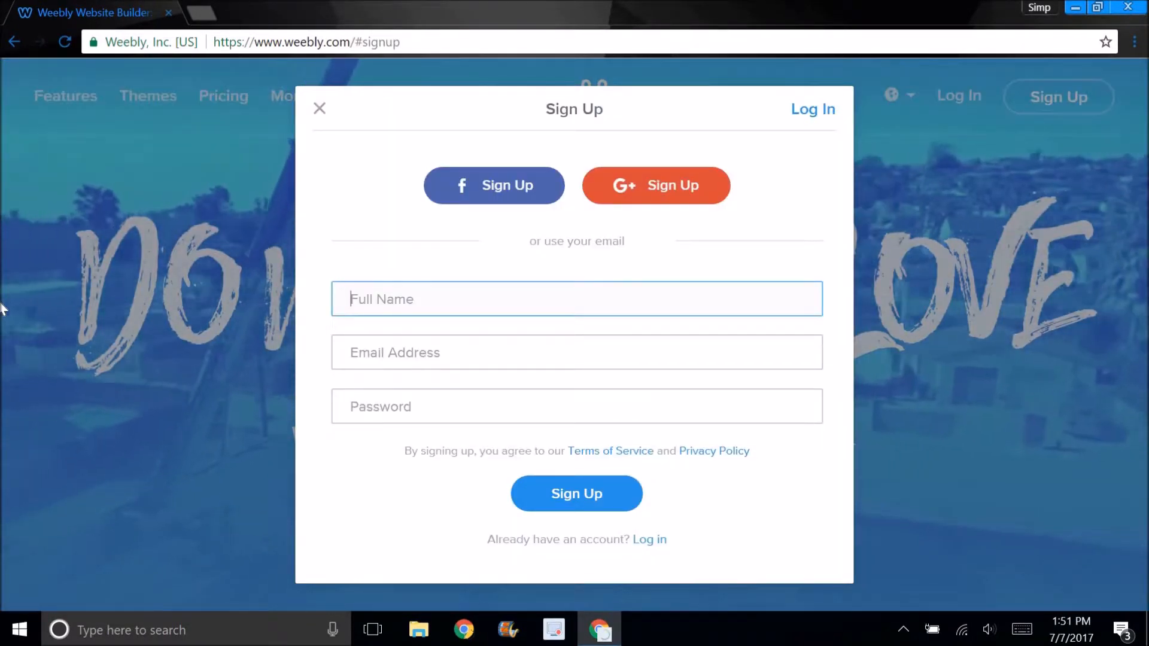
text(Simplech He)
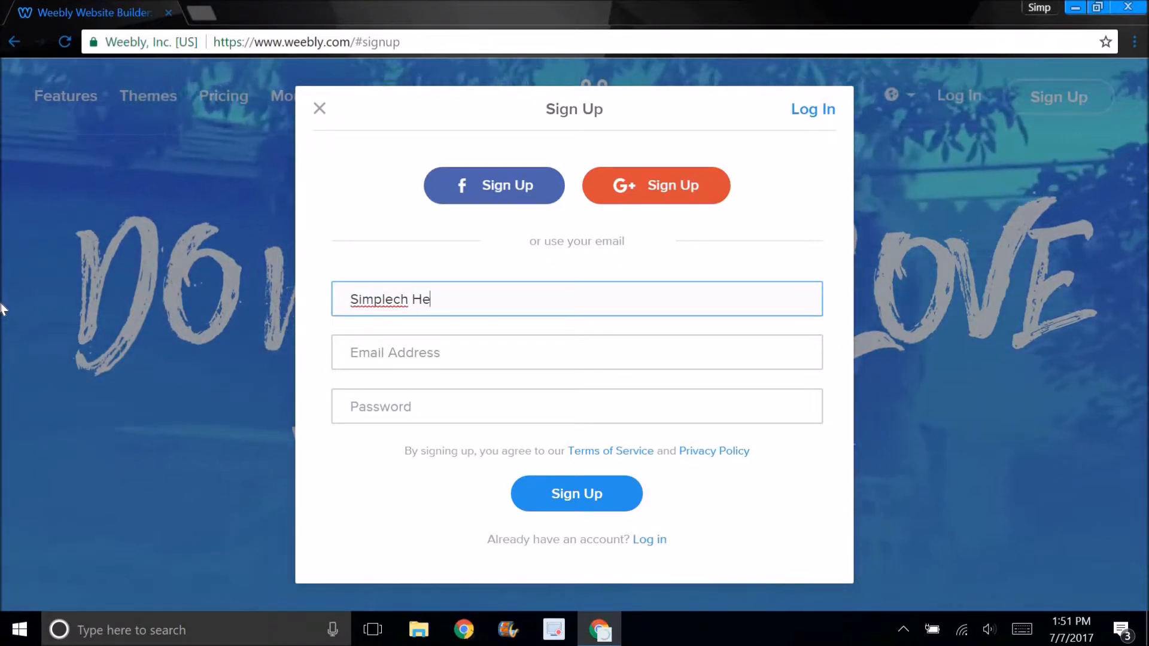
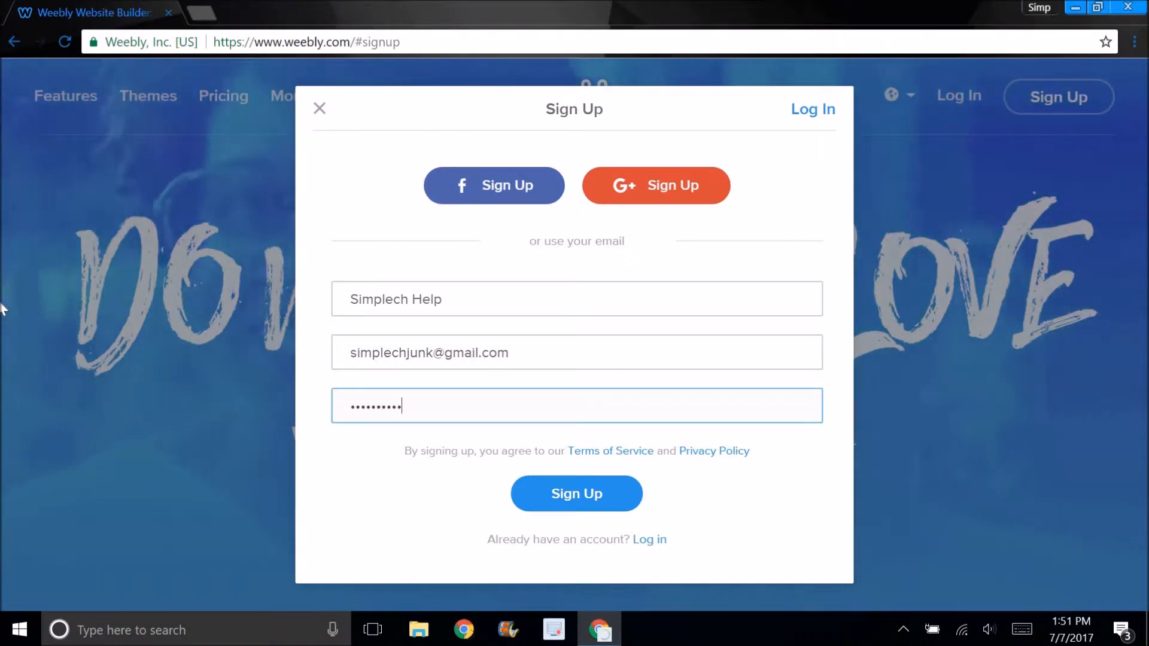
text(•)
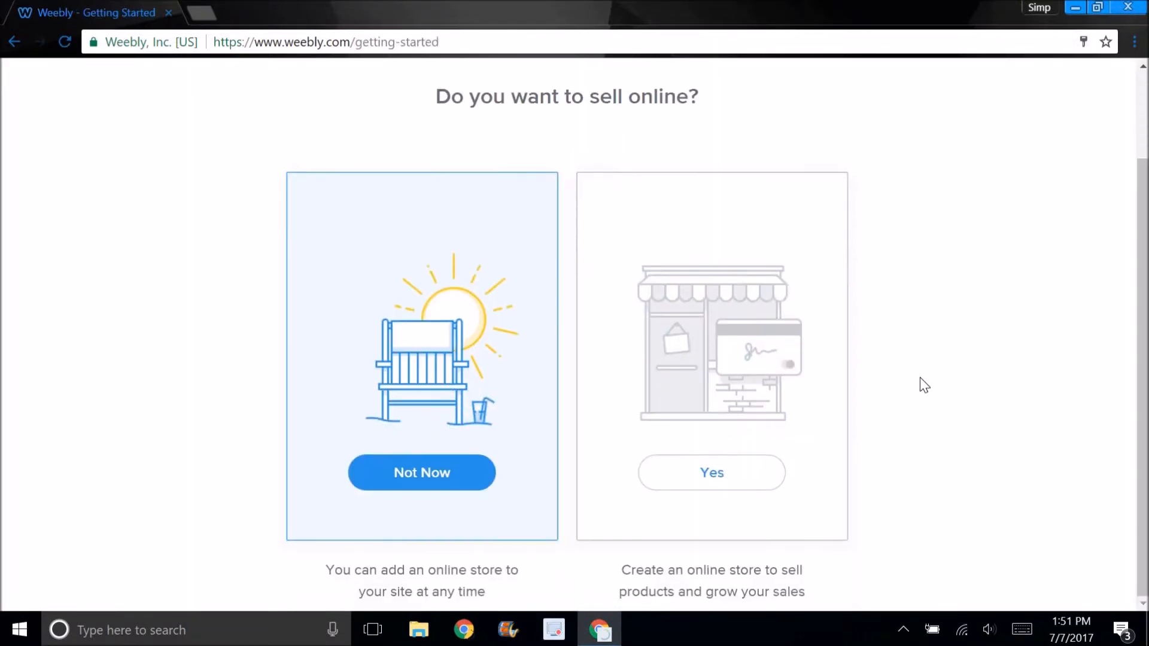
Choose Not Now for selling online and go to weebly.com/home to reach the empty dashboard.
click(421, 472)
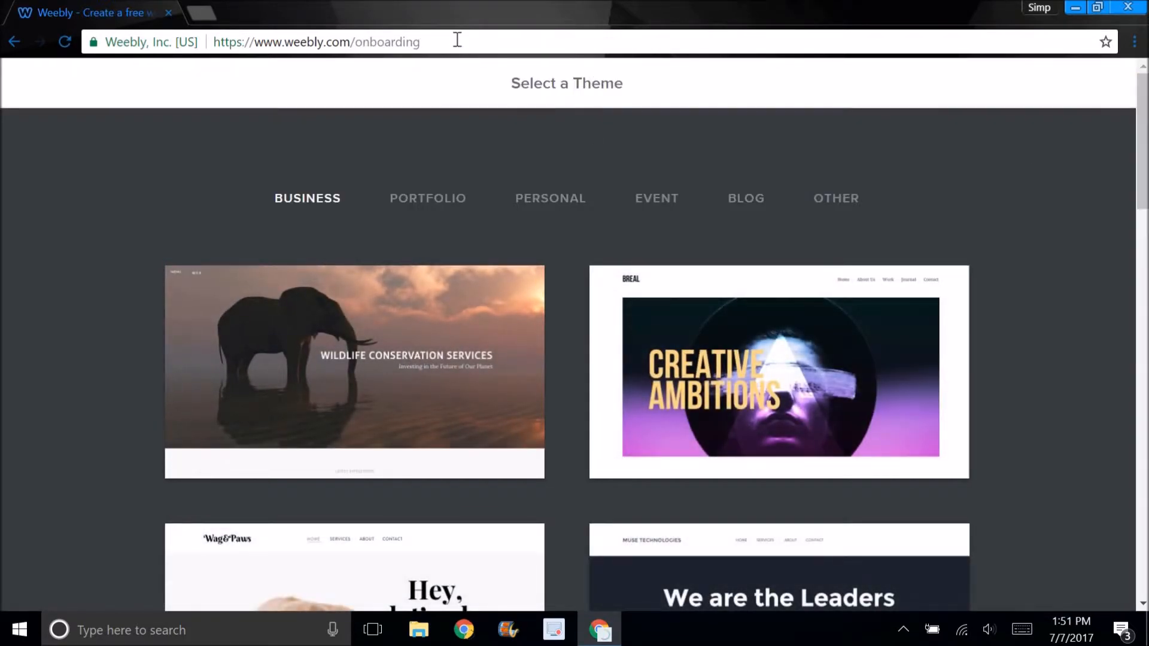
double_click(387, 42)
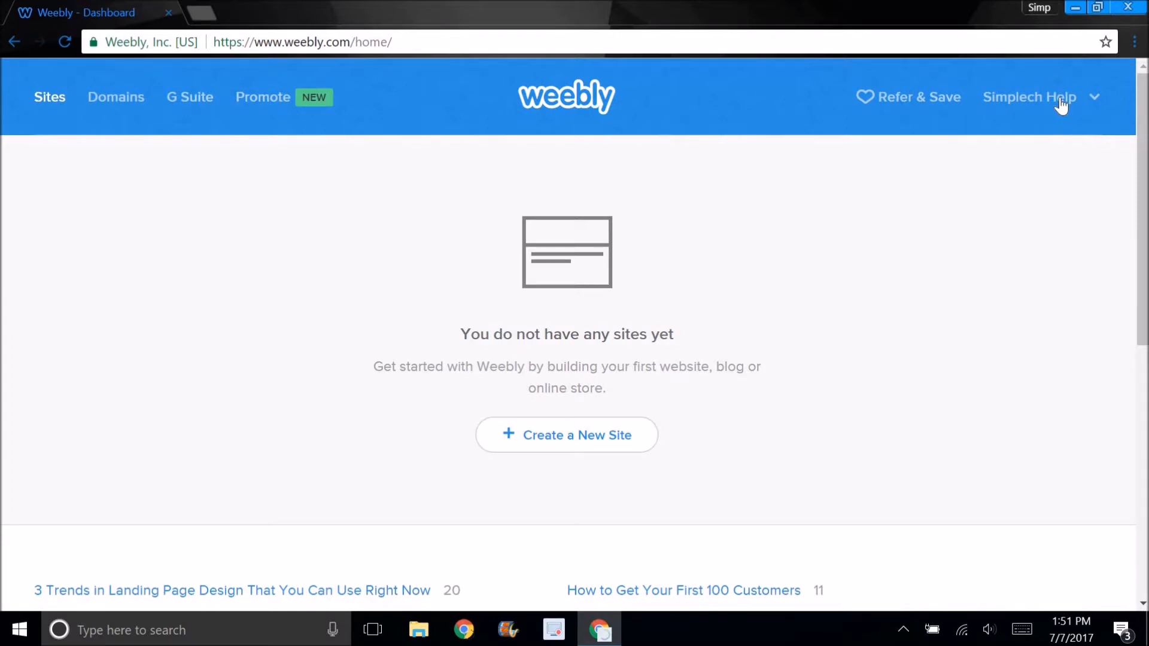
click(1029, 97)
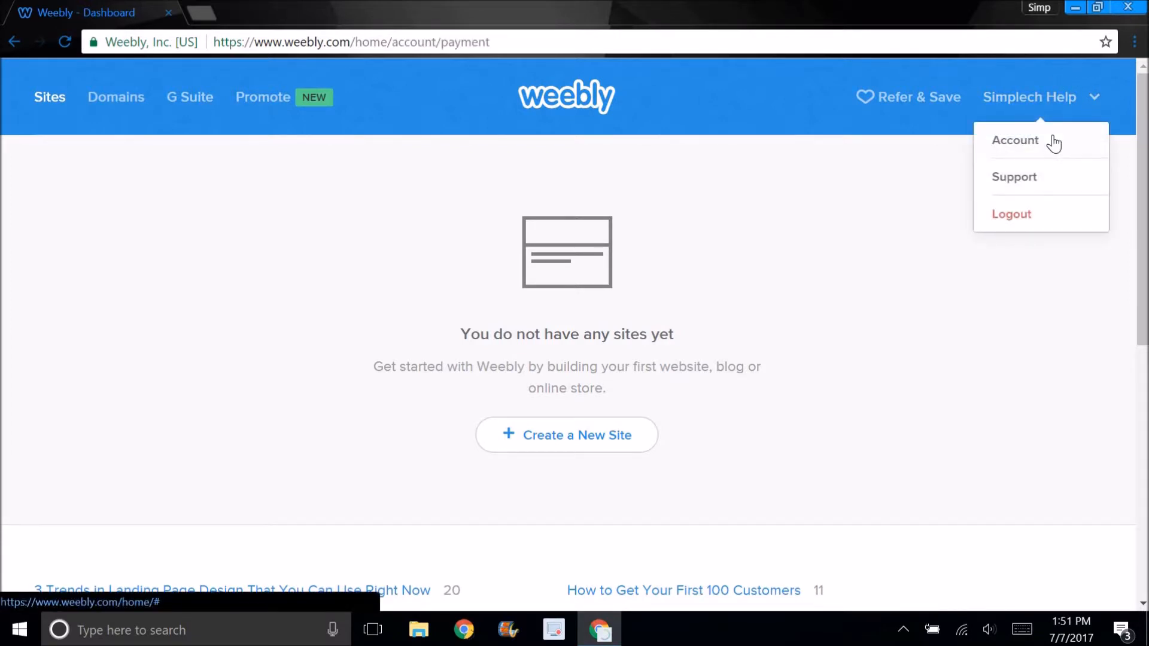
click(1015, 141)
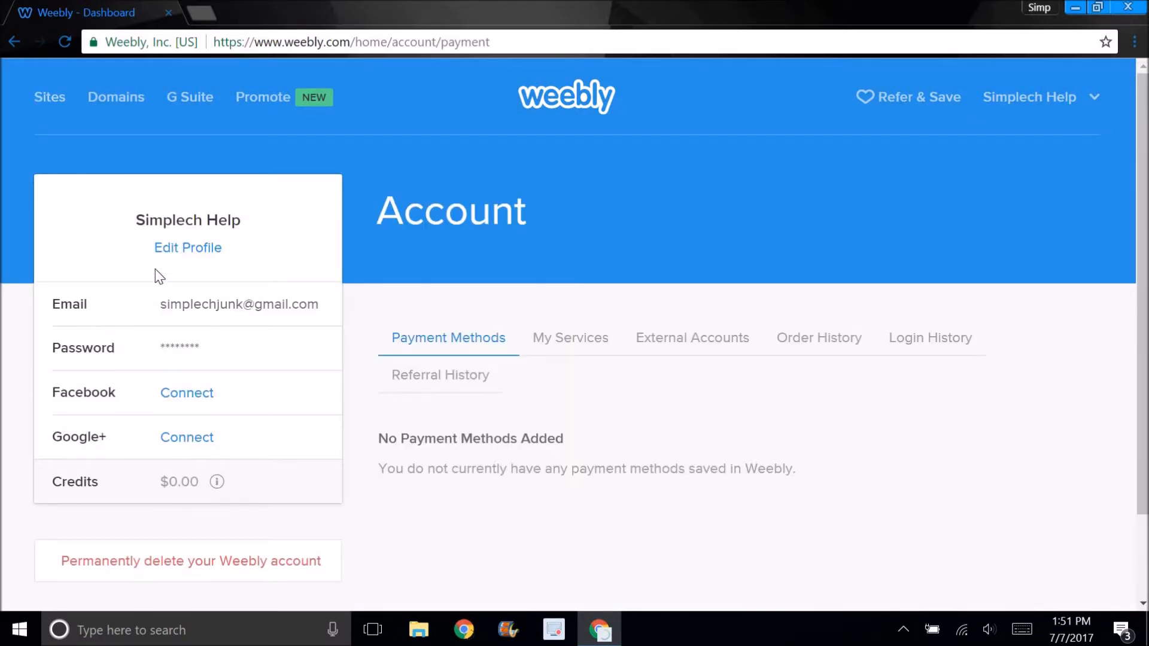
click(188, 247)
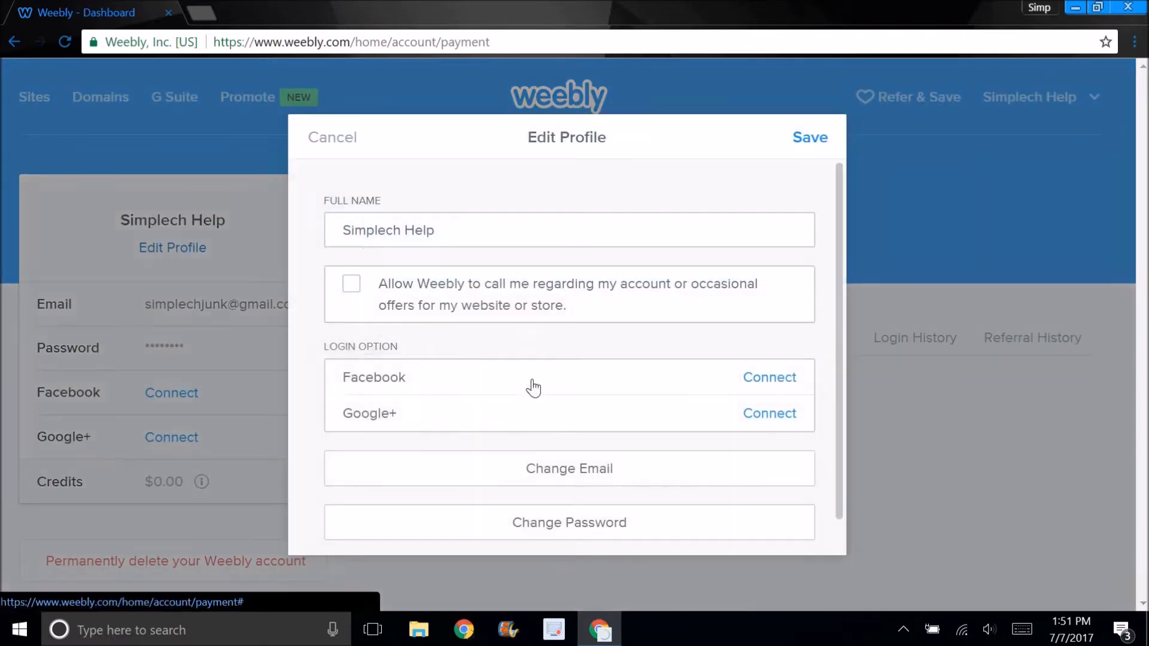
mouse_move(508, 425)
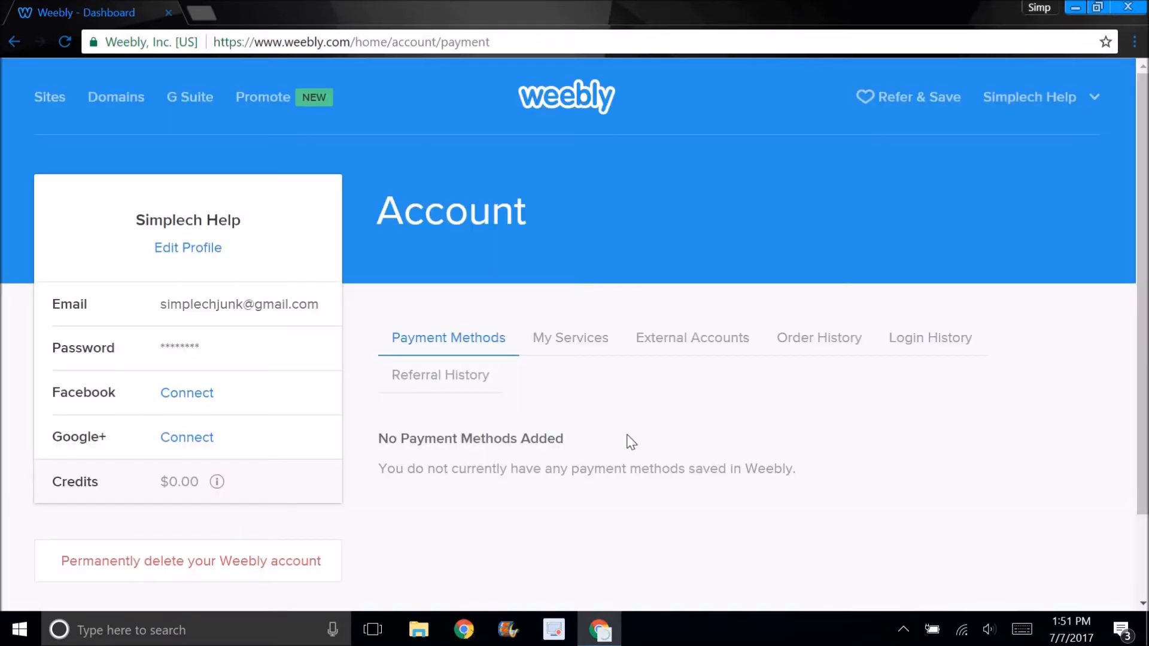
click(692, 338)
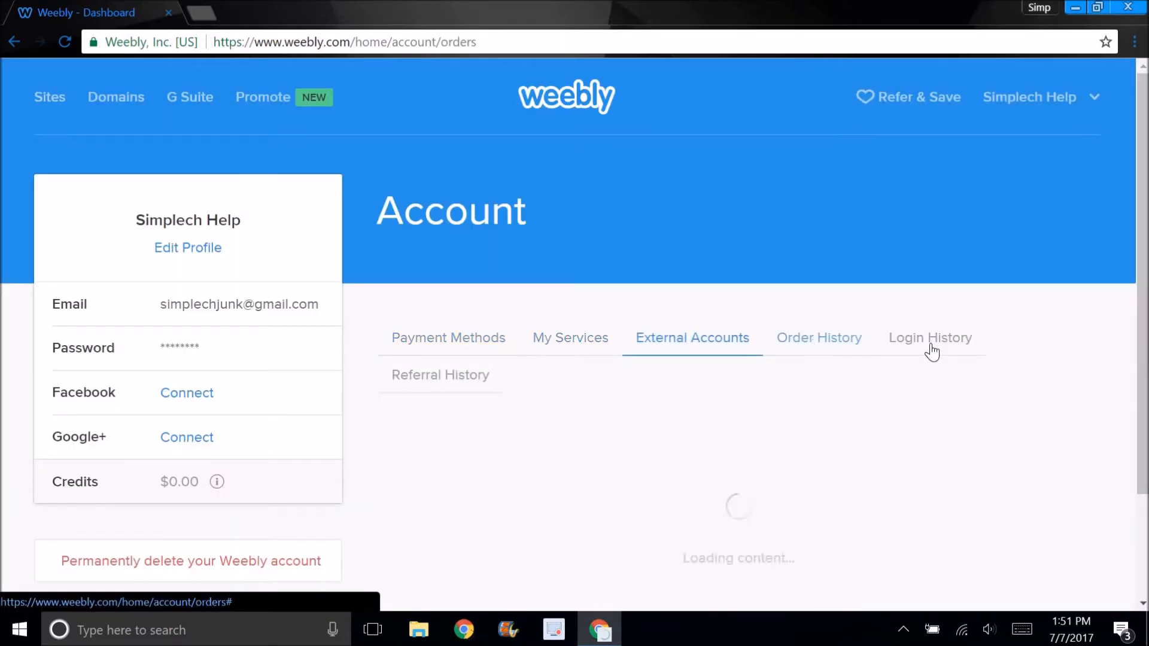
click(440, 375)
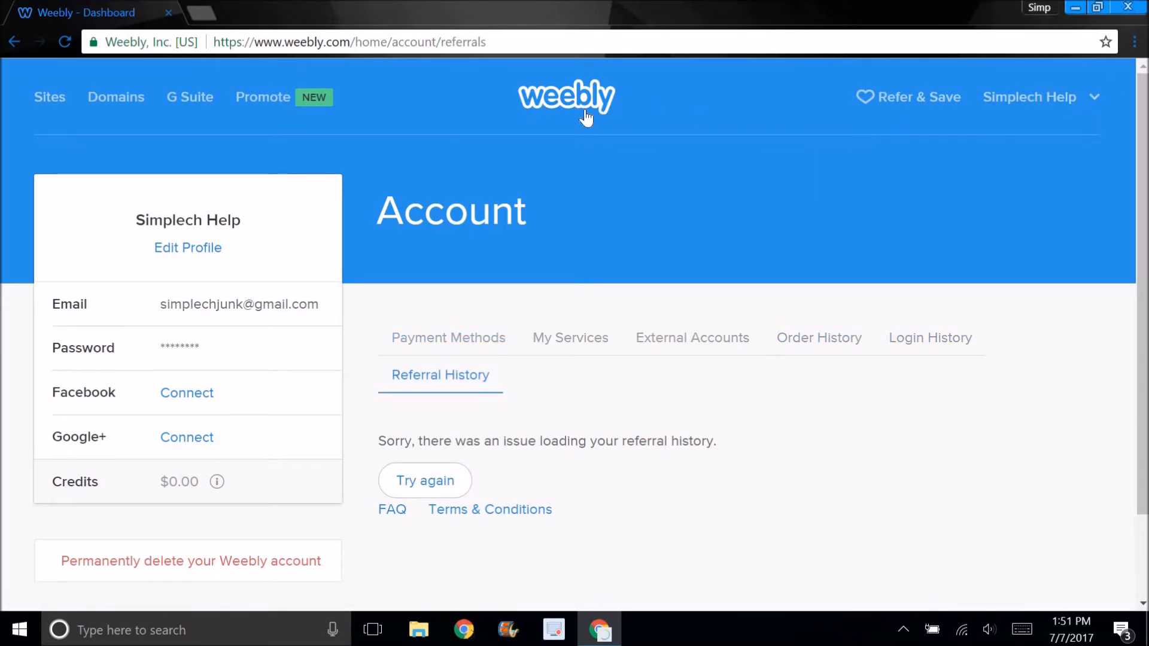
click(566, 96)
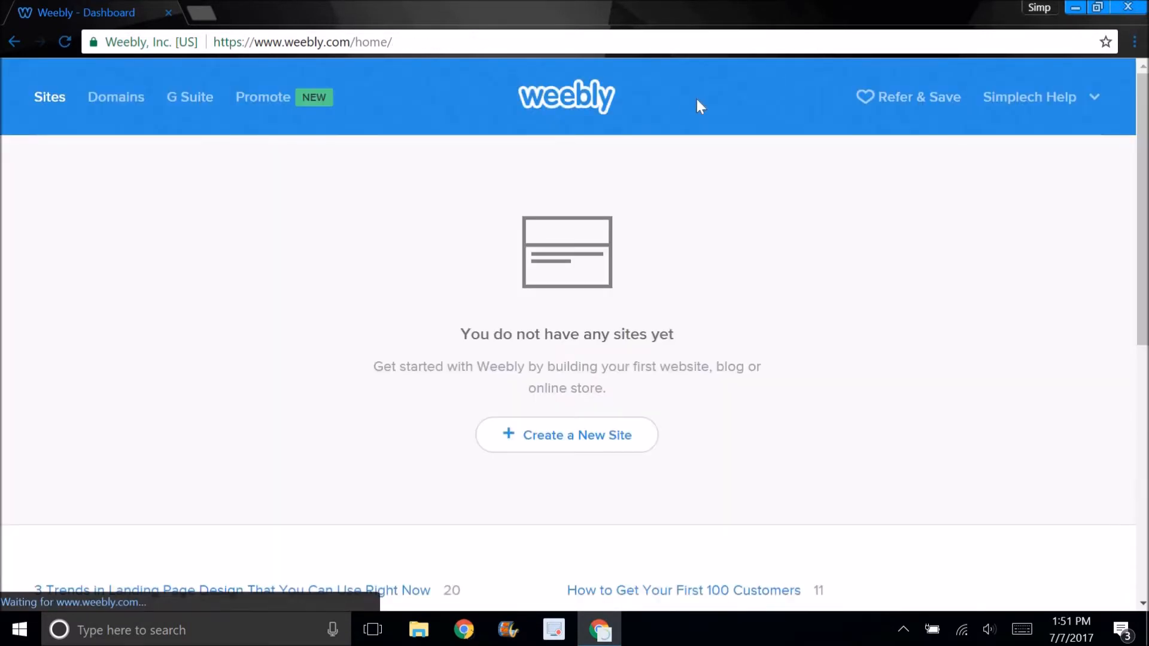
mouse_move(286, 368)
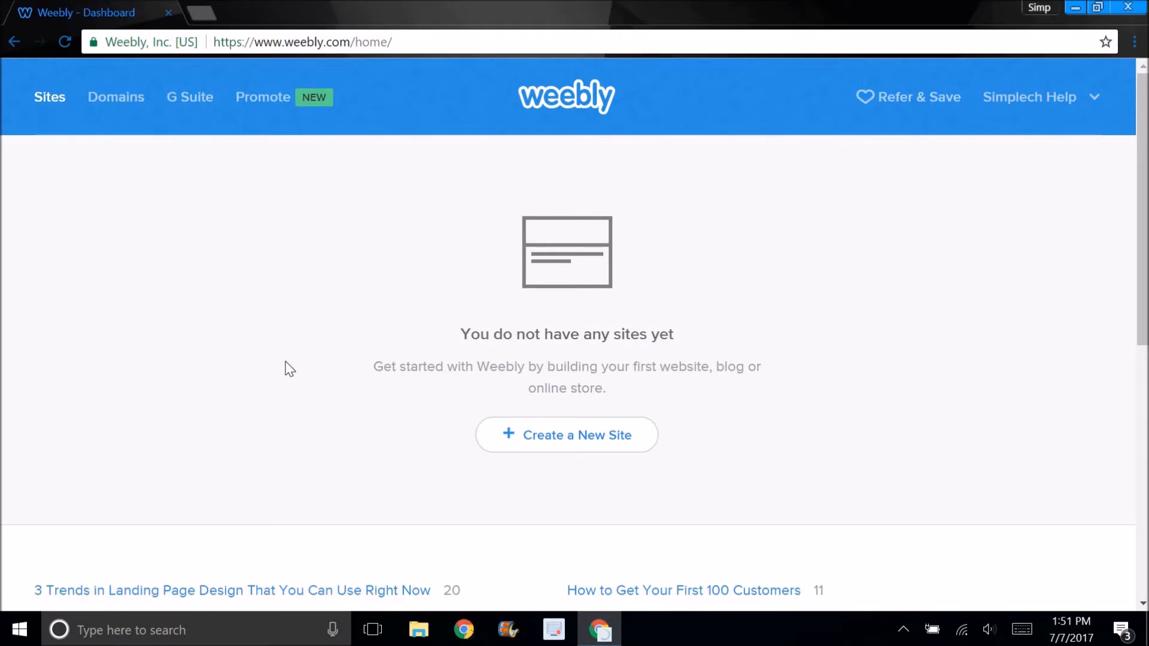
mouse_move(556, 475)
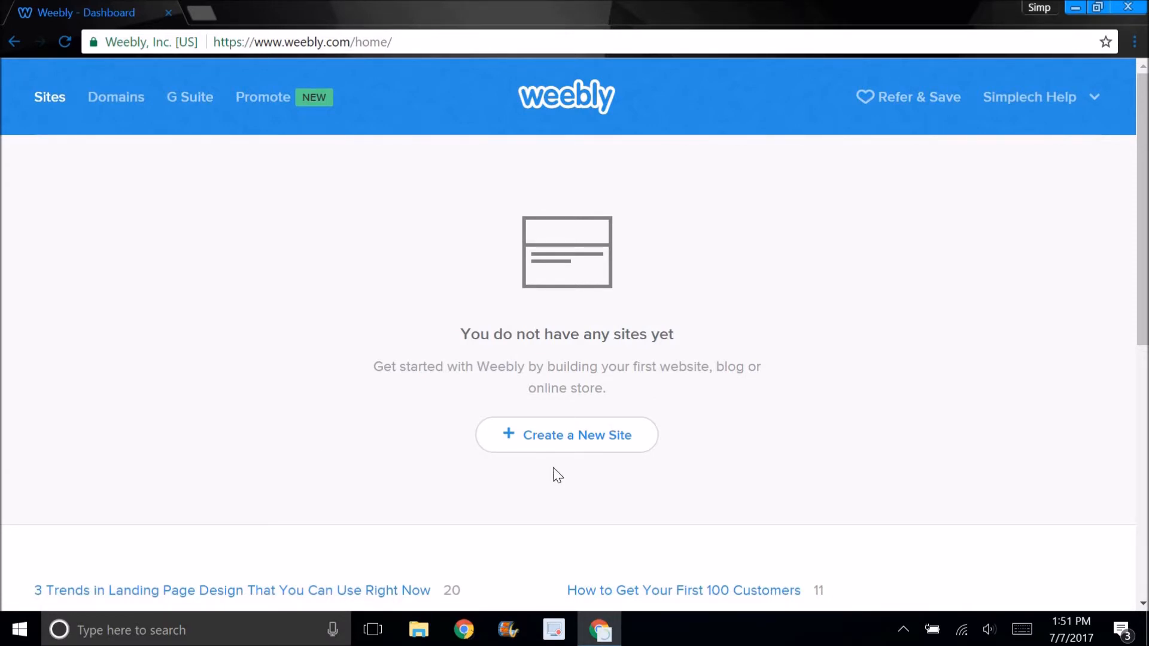
mouse_move(561, 427)
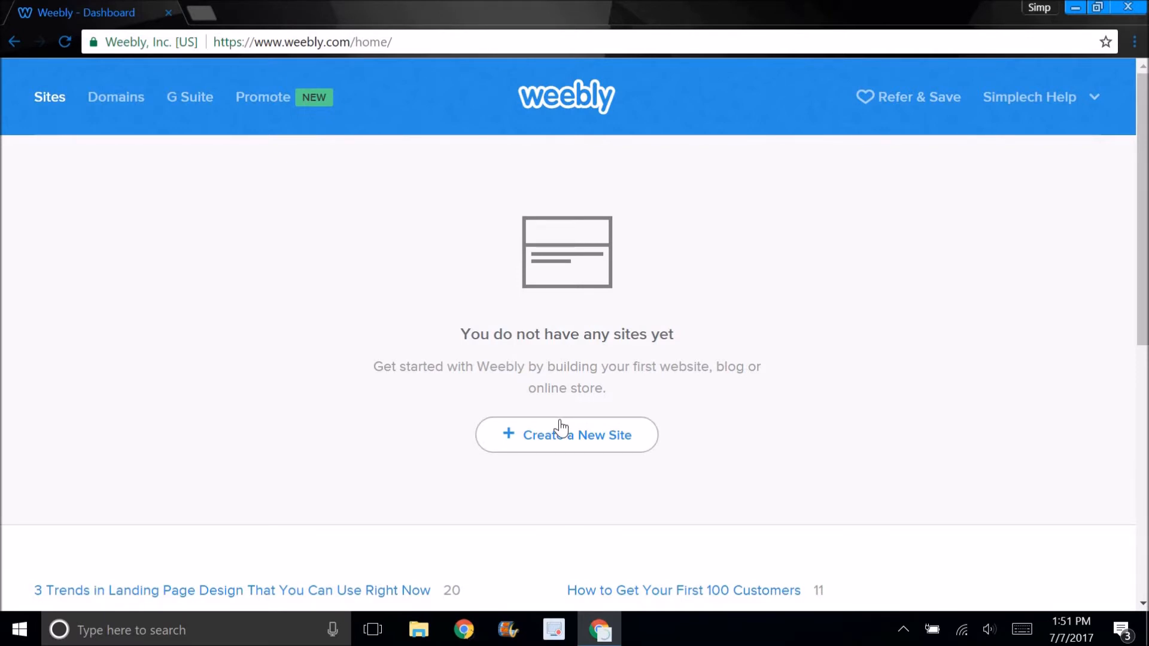